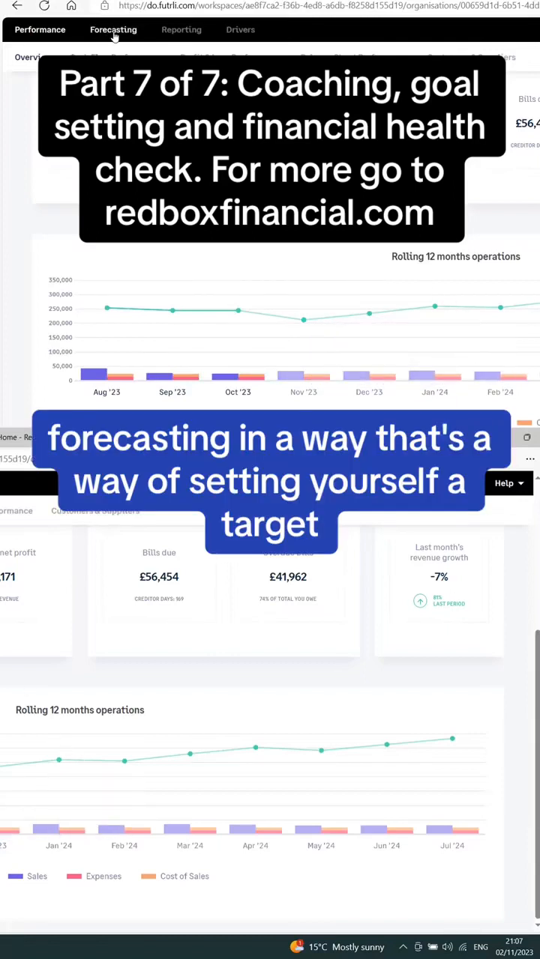
# Switch to Microsoft Edge showing the RedBox Financial Coaching and Consulting page.
pyautogui.click(114, 30)
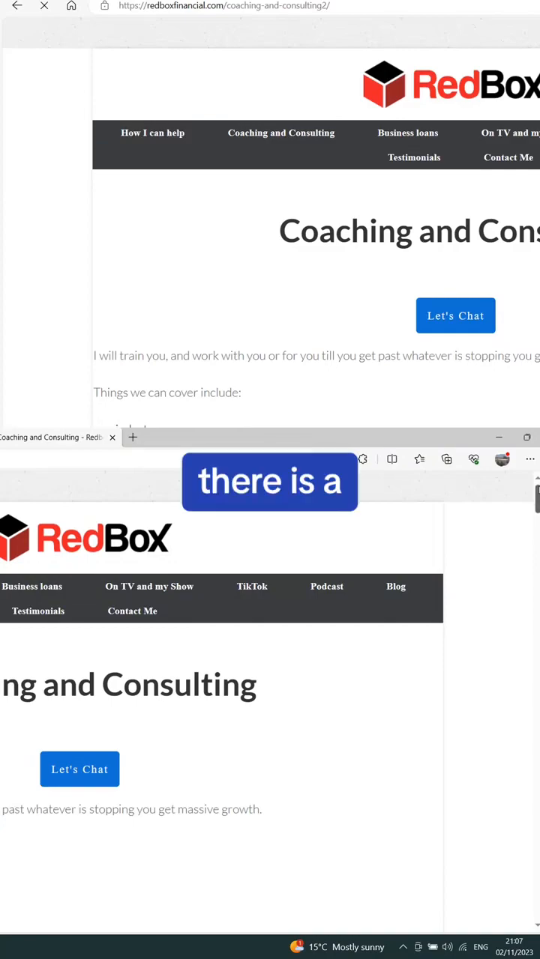
# Scroll down to the embedded 'Walkthrough of client login area' video.
pyautogui.scroll(-3)
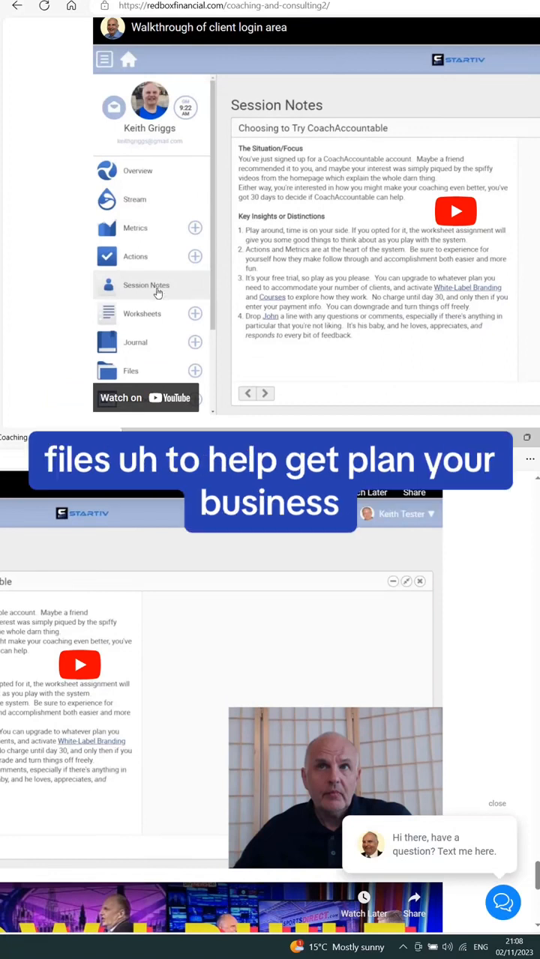
pyautogui.moveTo(150, 175)
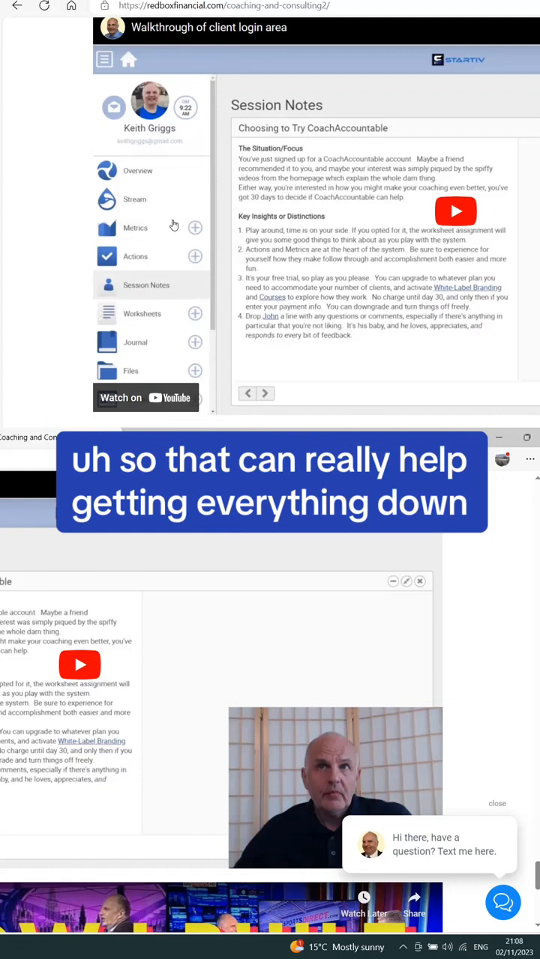
pyautogui.moveTo(174, 225)
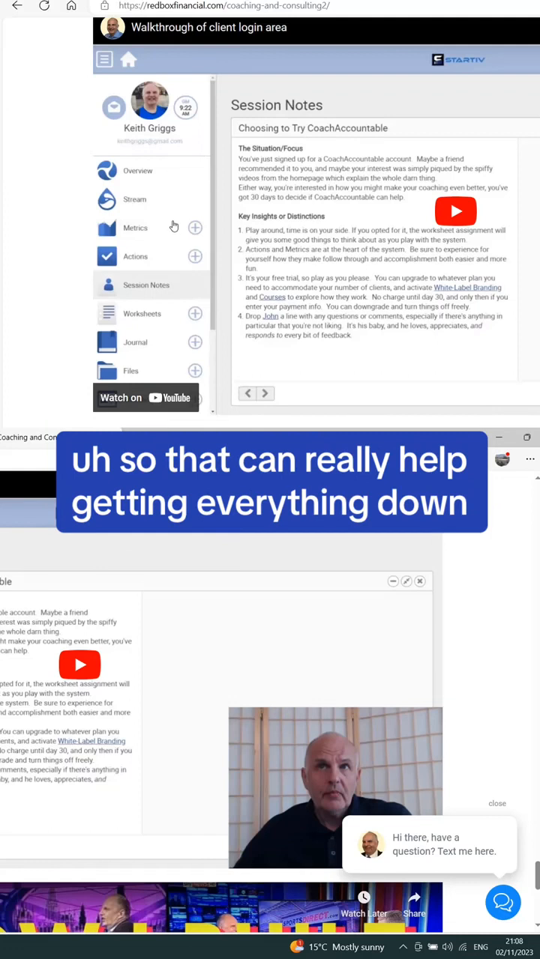